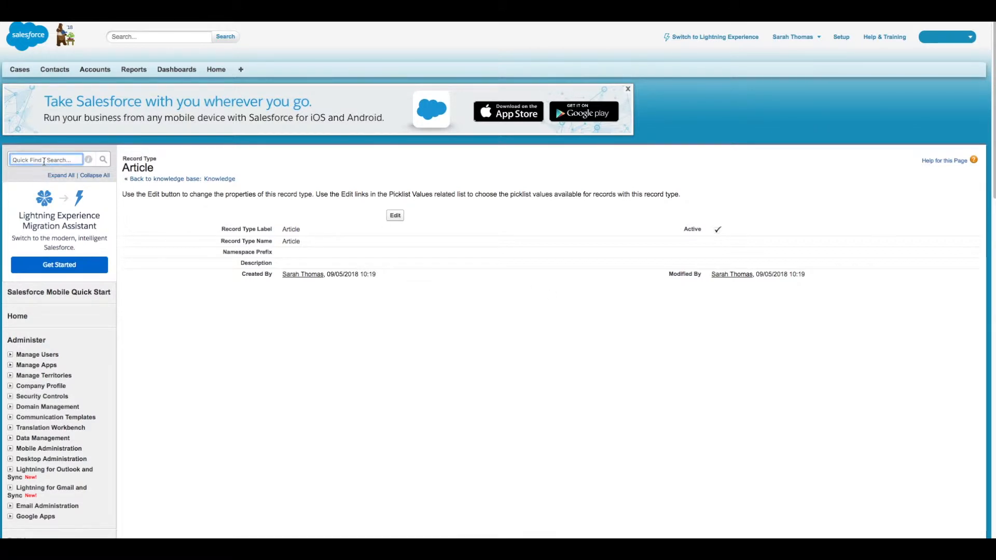
Step: Search Quick Find for Knowledge and scroll its object setup page to Page Layouts
text(knowed)
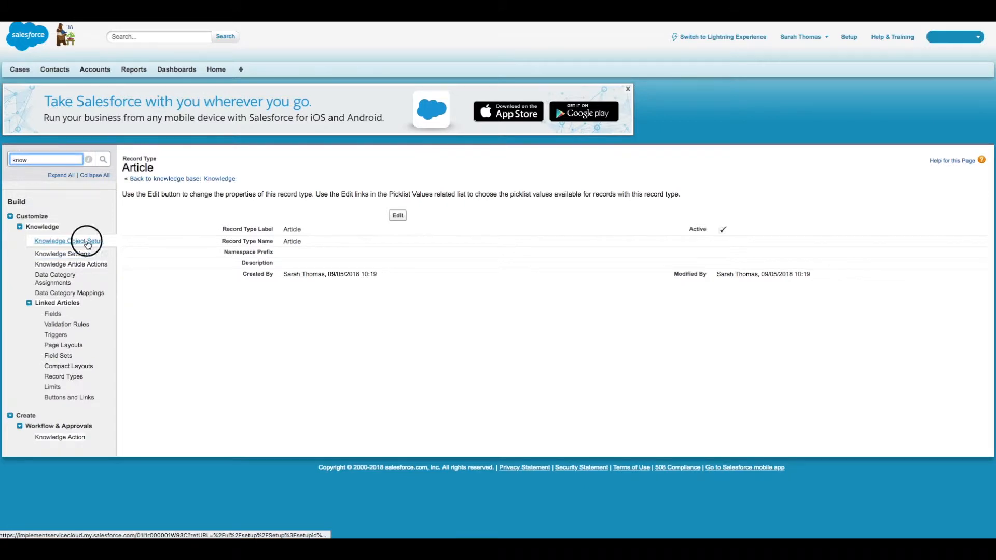
click(67, 241)
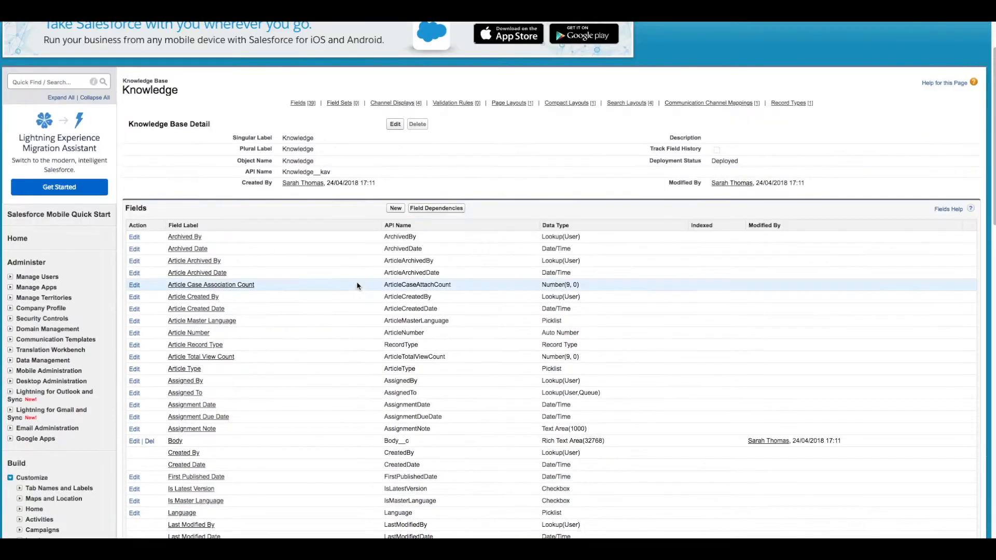
scroll(down, 3)
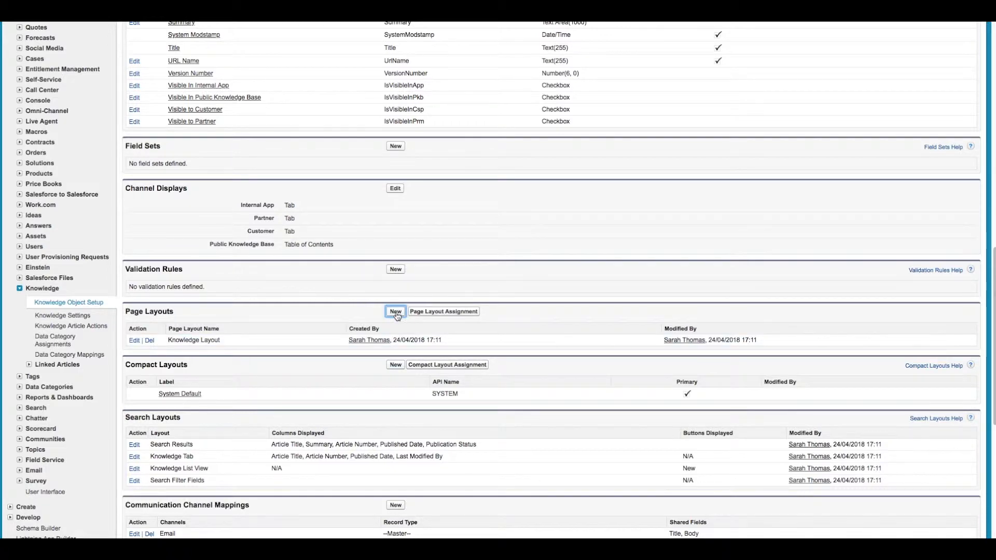
Step: Create a Knowledge page layout named 'Internal' cloned from Knowledge Layout
click(394, 311)
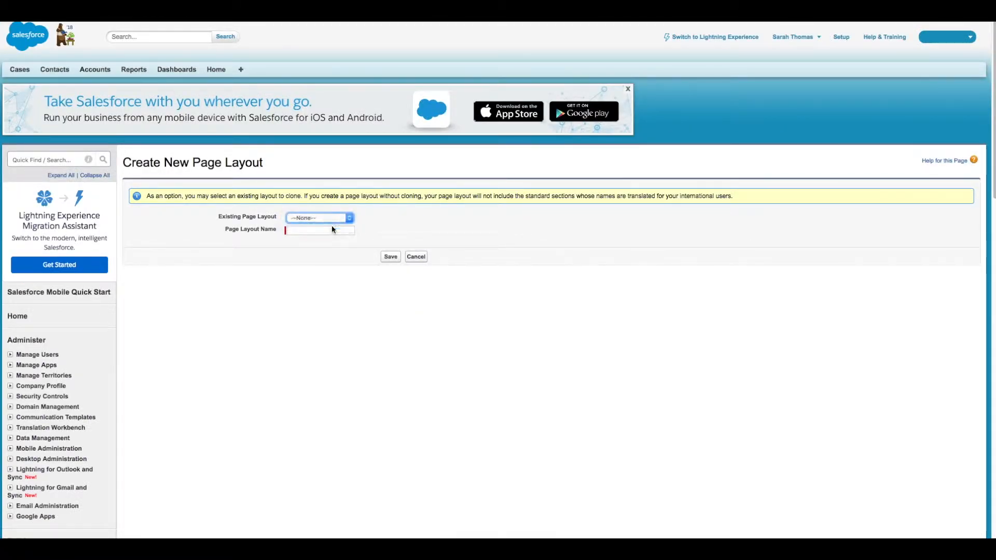
click(320, 218)
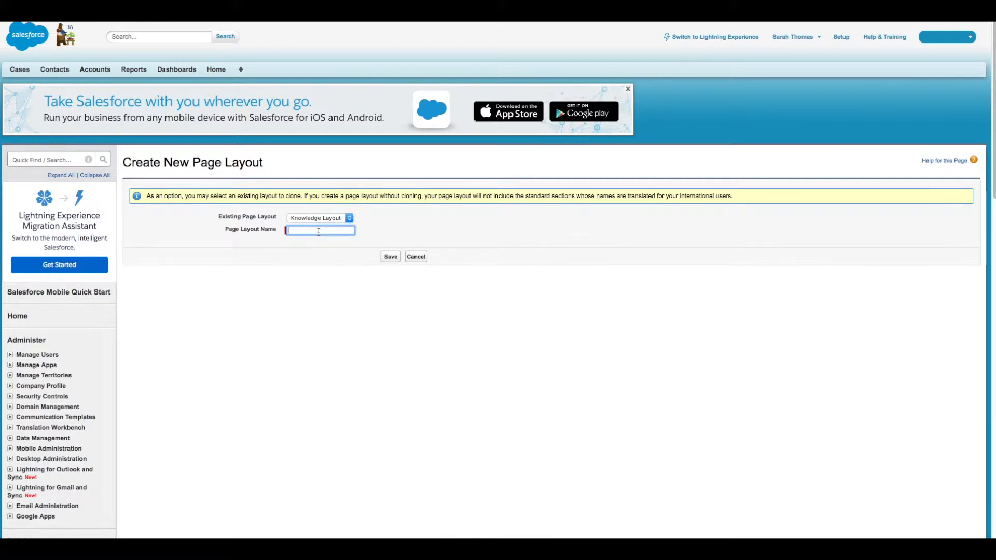
text(Internal)
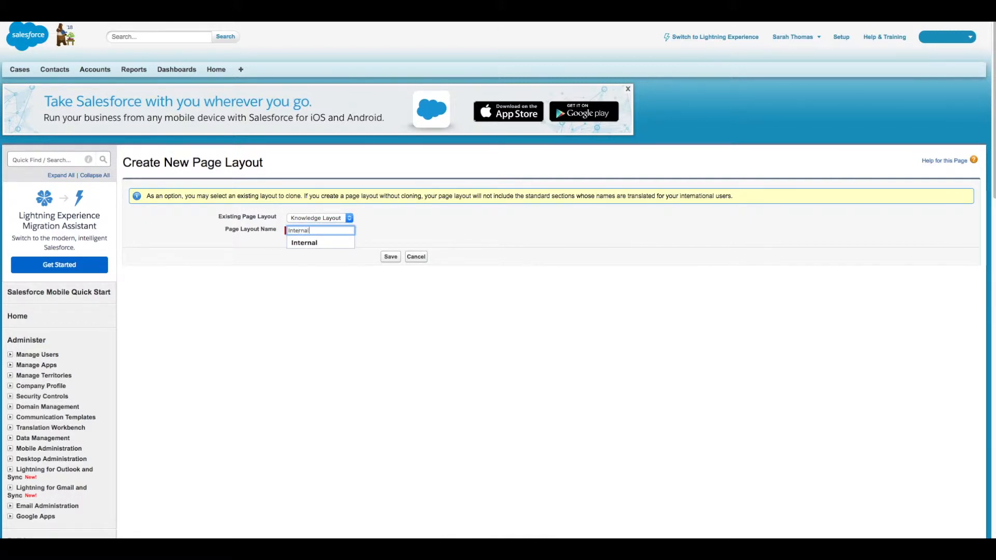
click(390, 256)
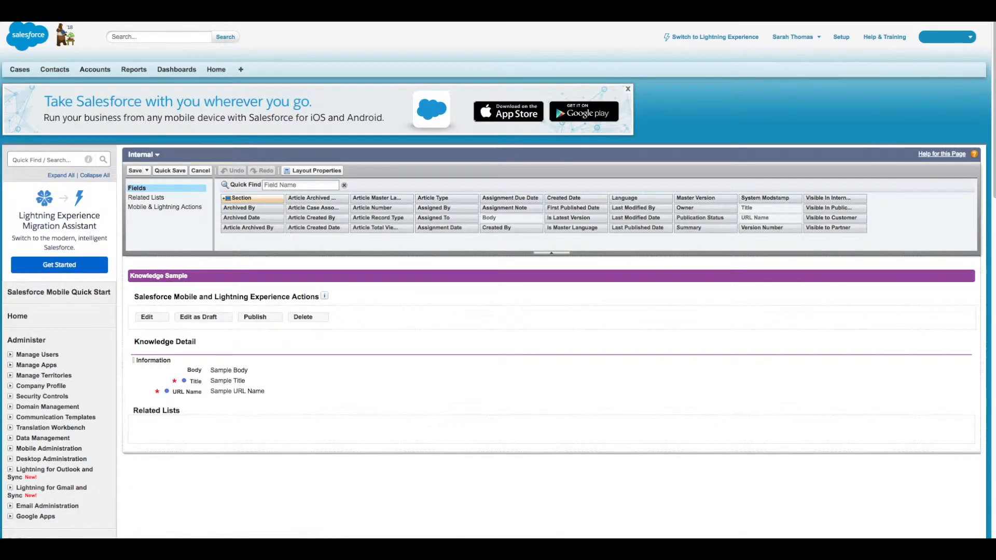
mouse_move(555, 448)
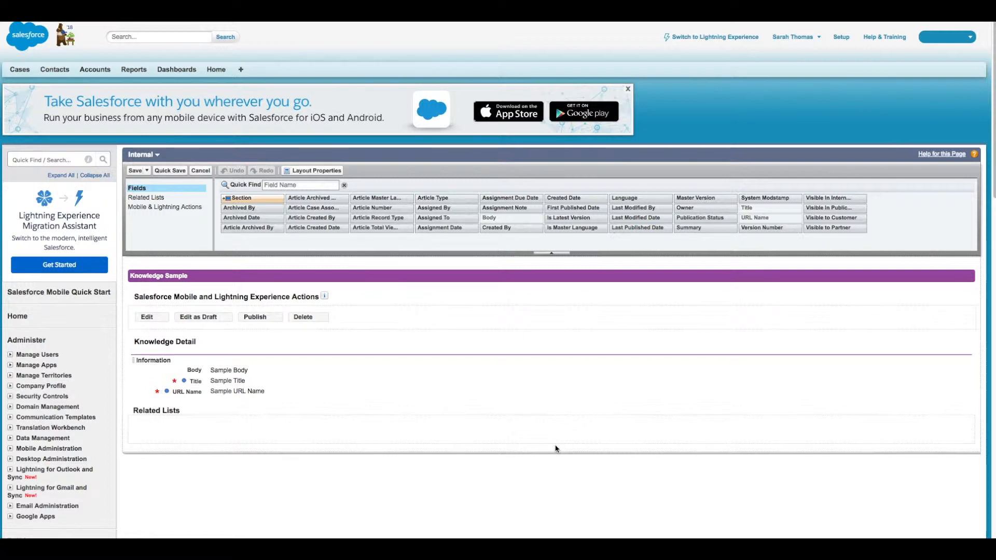
mouse_move(588, 226)
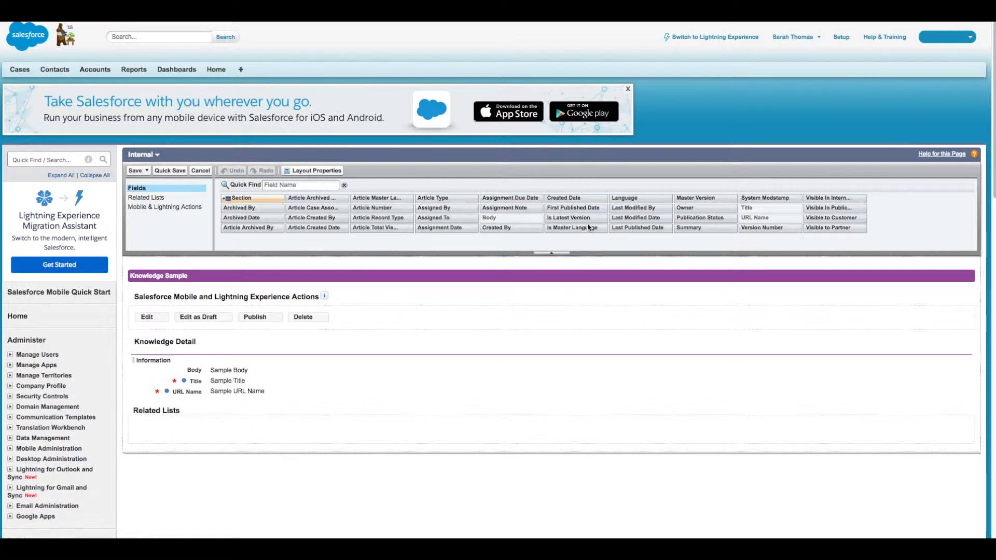
mouse_move(294, 341)
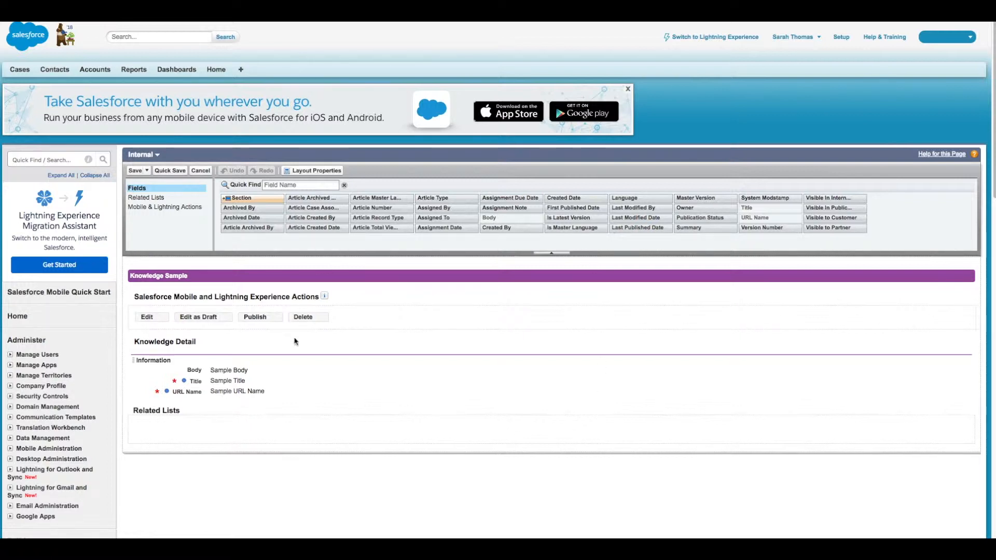
mouse_move(454, 394)
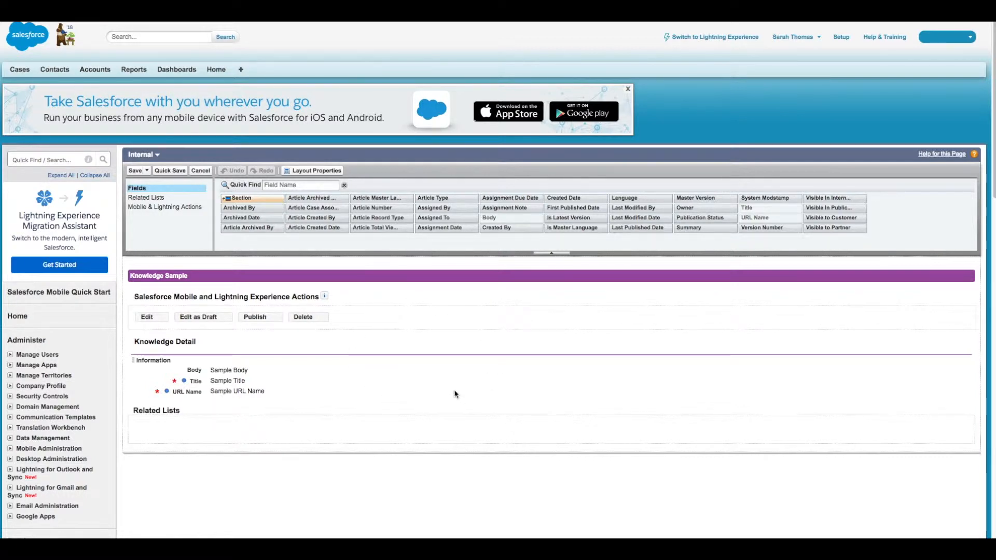
mouse_move(418, 416)
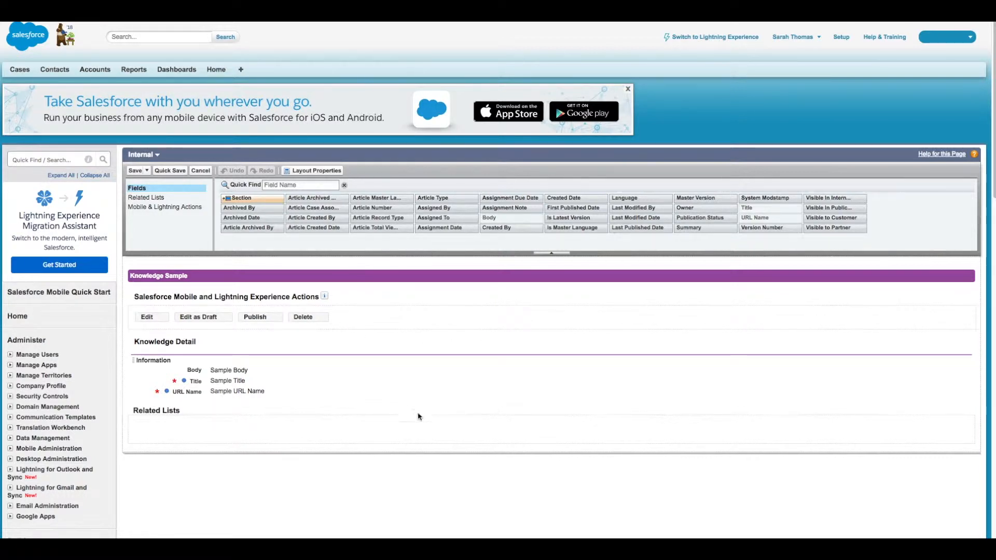
mouse_move(496, 403)
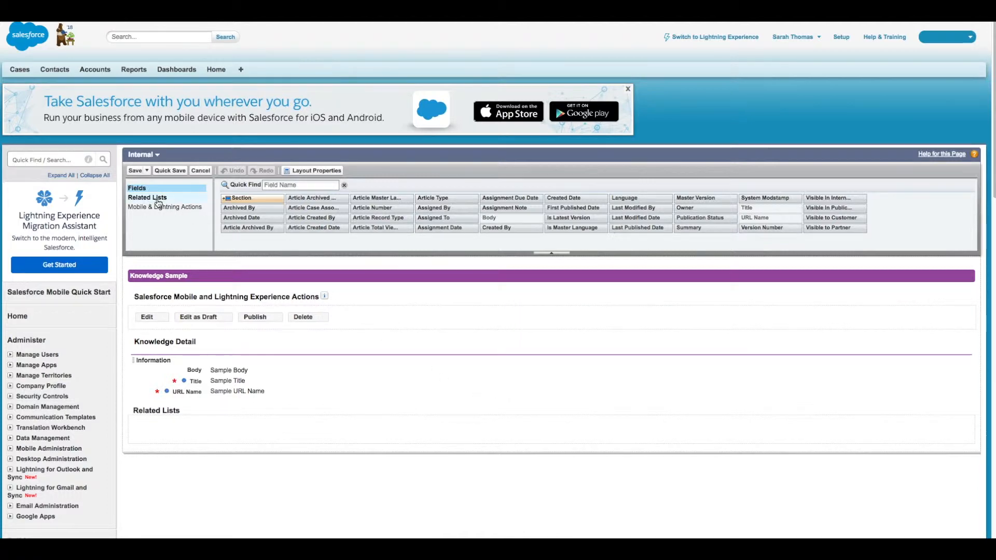
Step: Browse the layout palettes, then place Article Created Date in Information and save
click(147, 198)
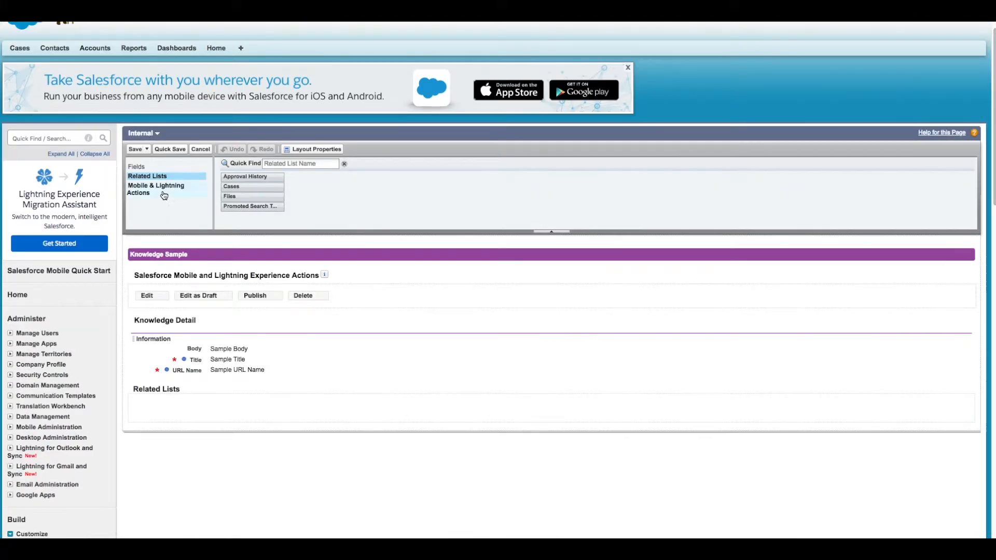
click(156, 189)
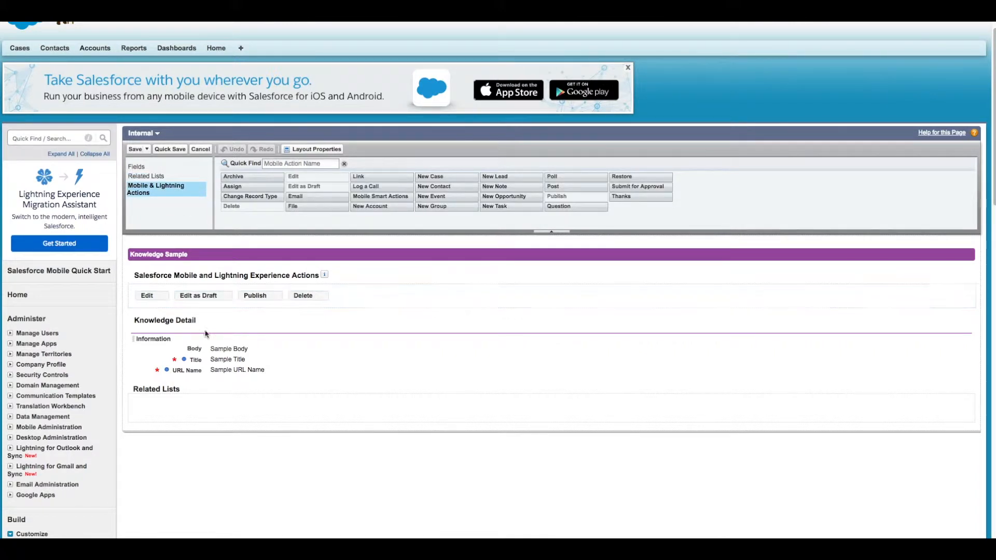
click(136, 166)
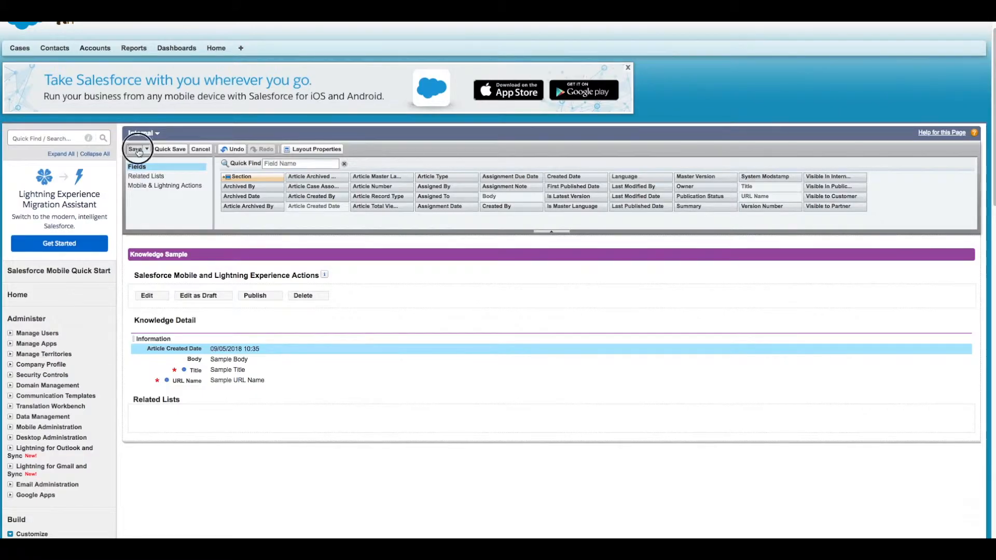
click(135, 148)
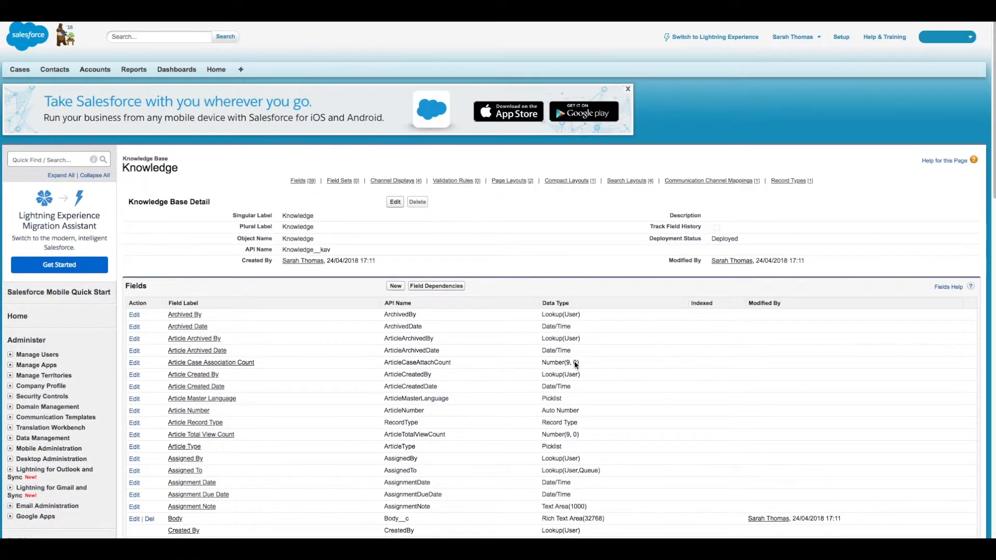
mouse_move(575, 368)
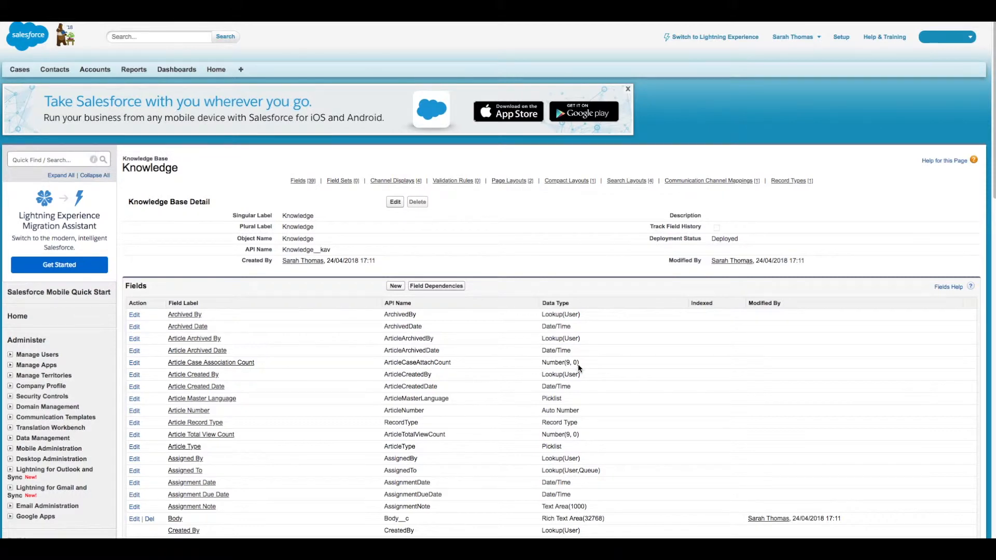
Step: Scroll to Page Layouts and view the Knowledge page layout assignments
scroll(down, 3)
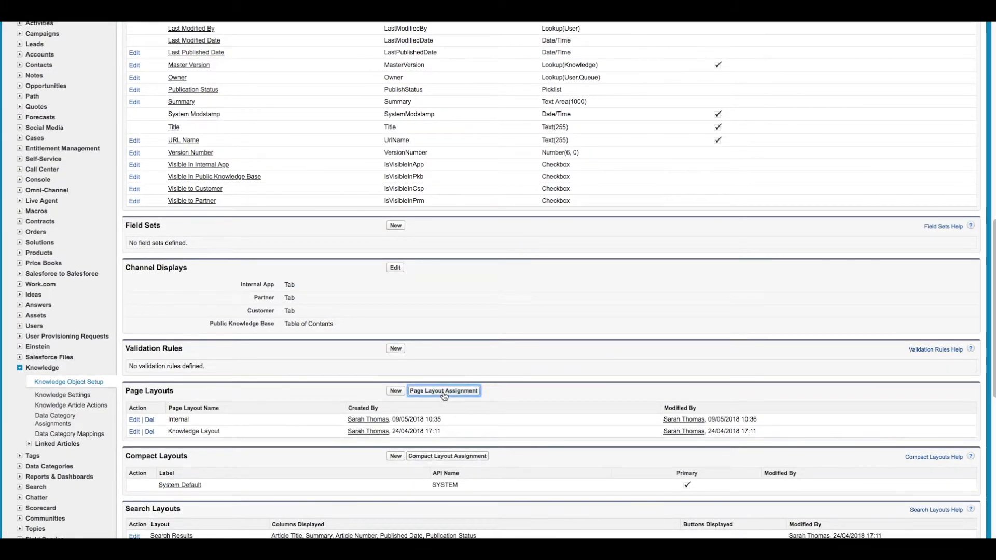
click(444, 390)
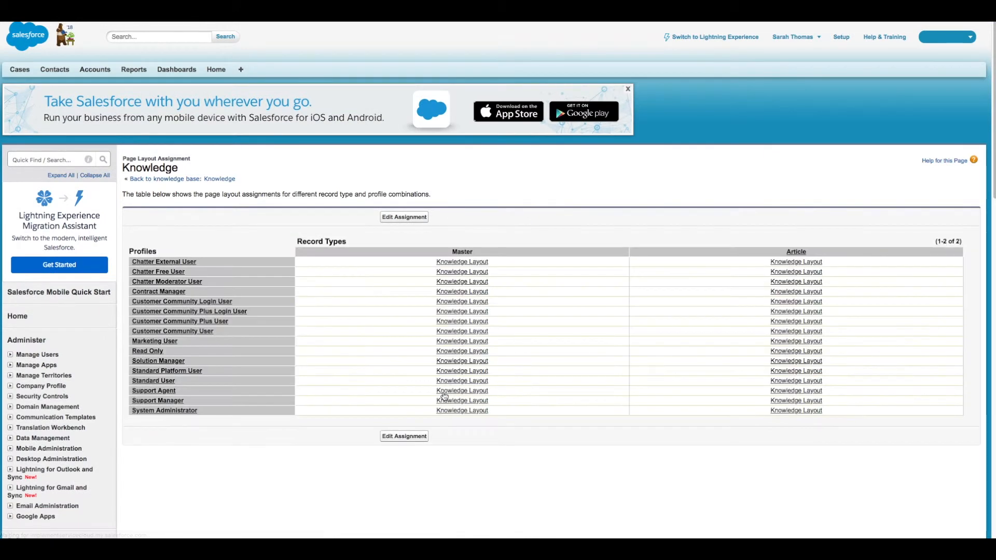
Step: Set the Support Agent profile's Article record type to use the Internal layout
click(404, 217)
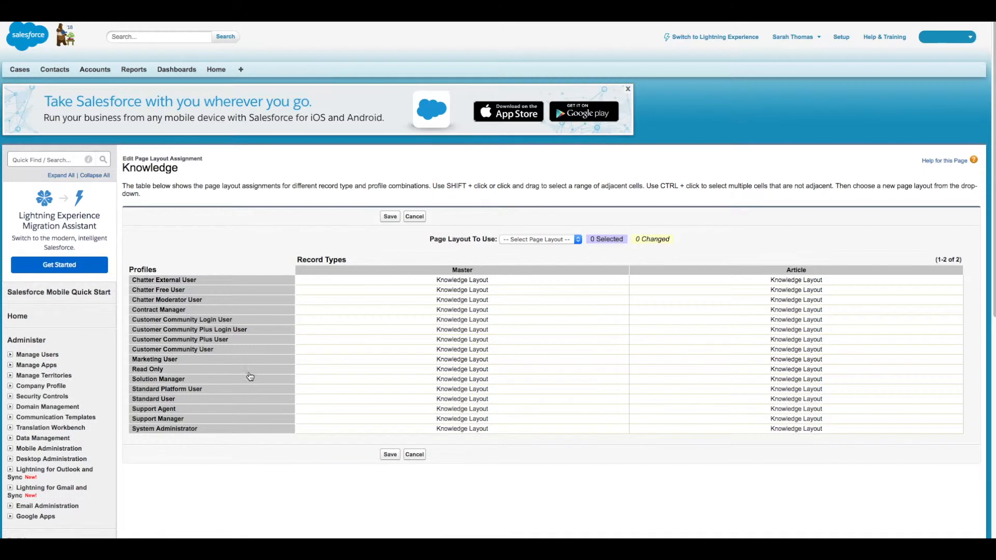
mouse_move(394, 413)
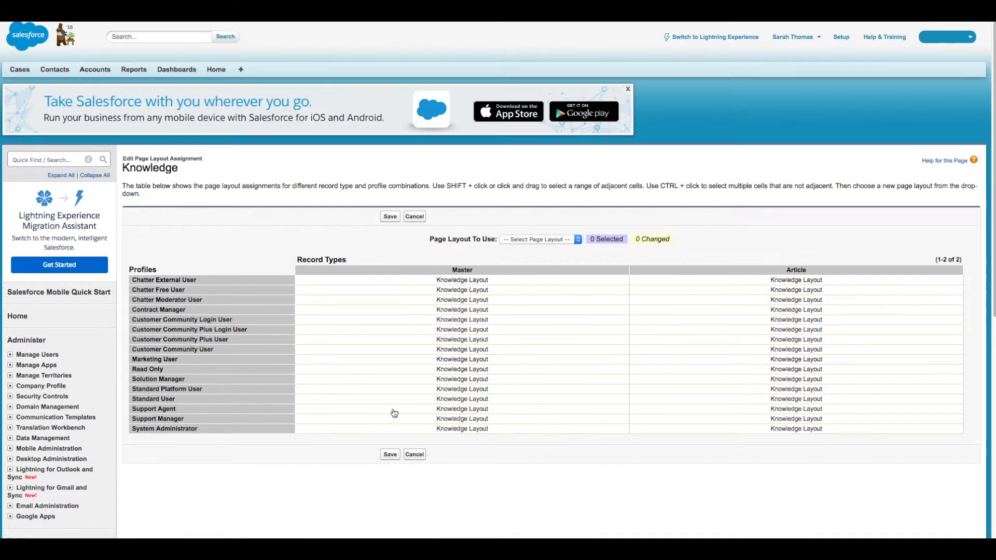
click(795, 409)
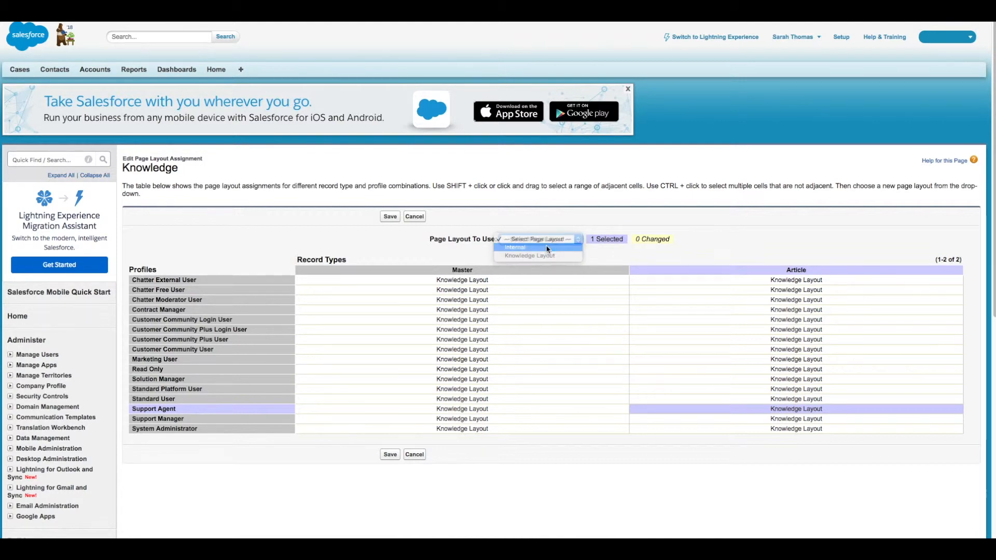
click(389, 216)
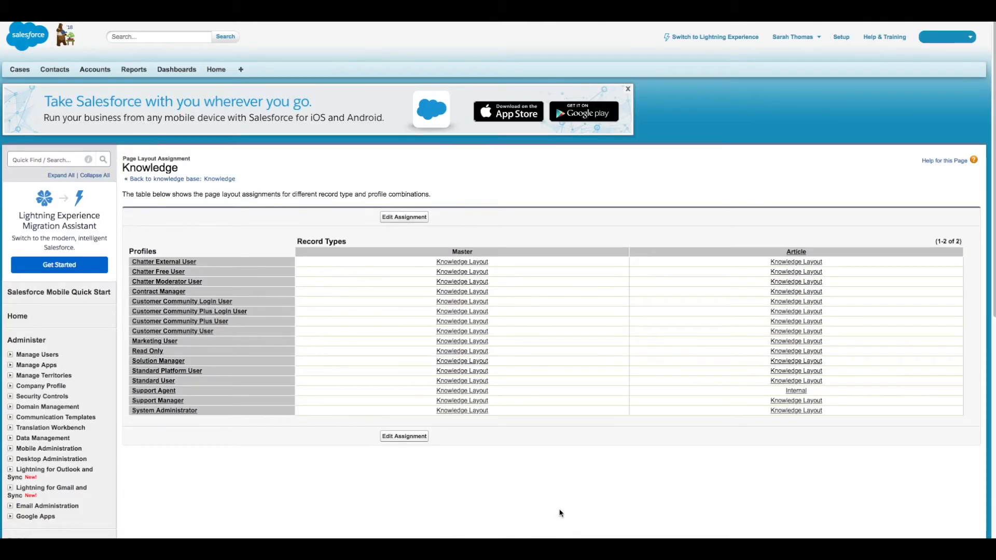